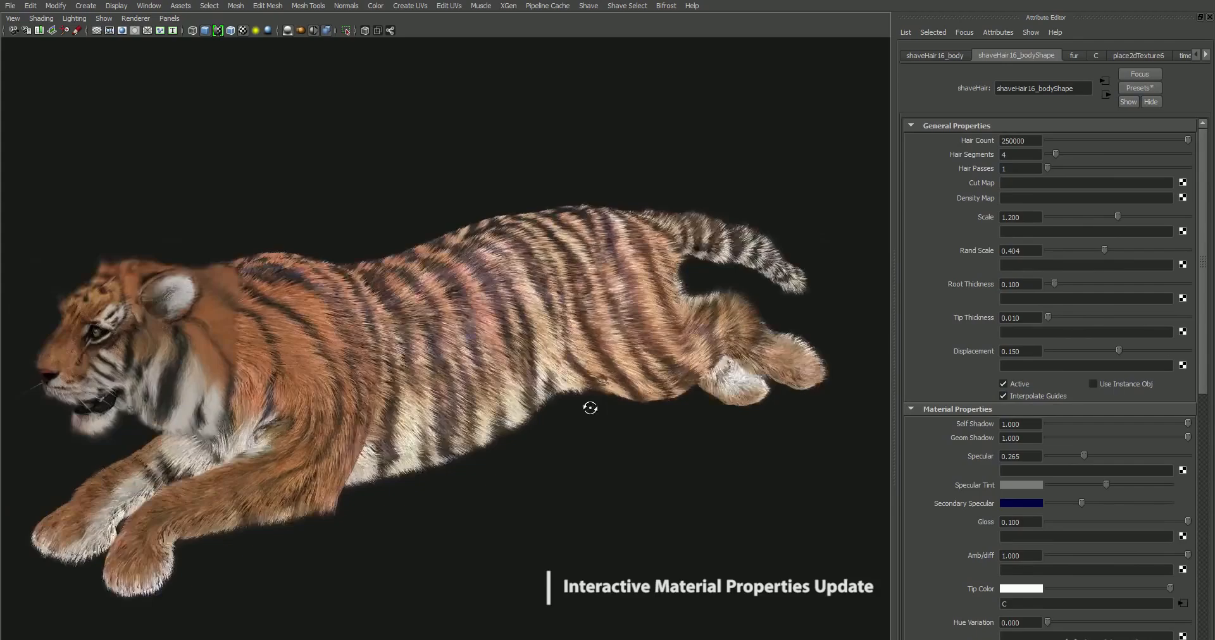
Drag in the Maya viewport to adjust the head model view with its density-mapped hair.
drag(590, 408, 518, 436)
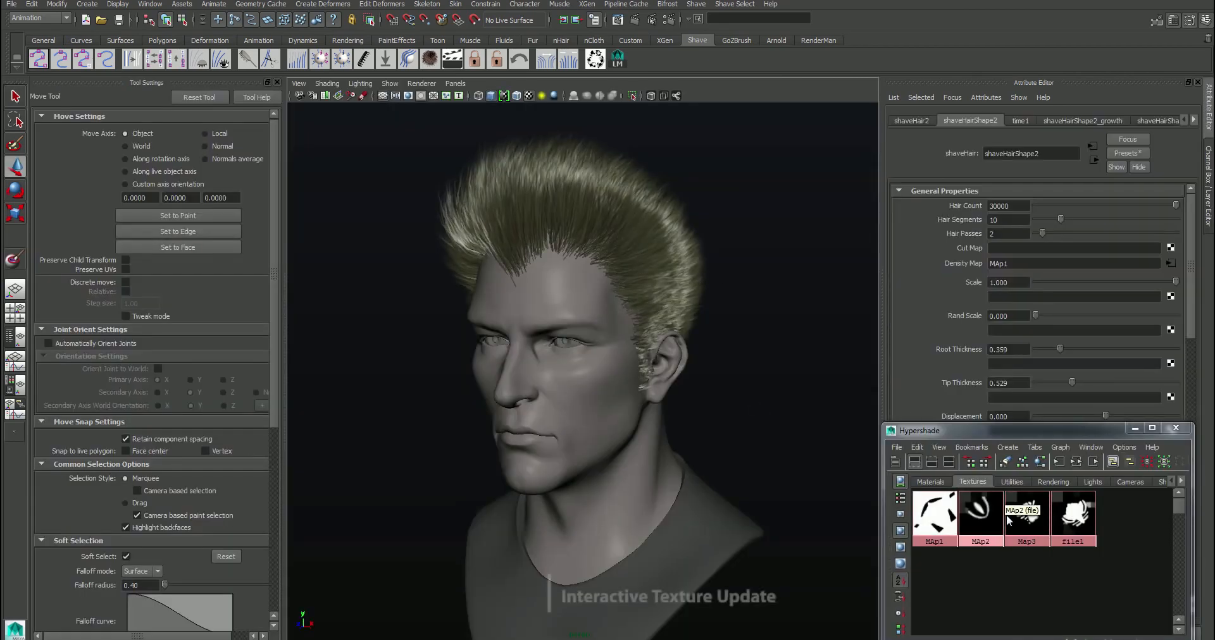
click(1026, 516)
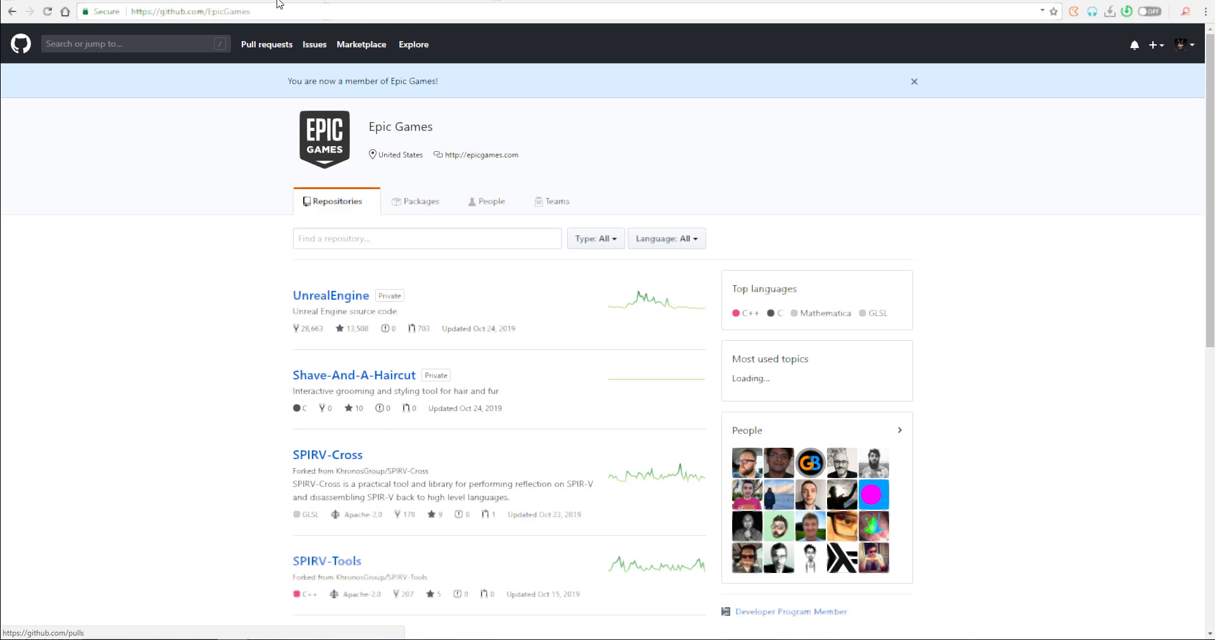
click(355, 376)
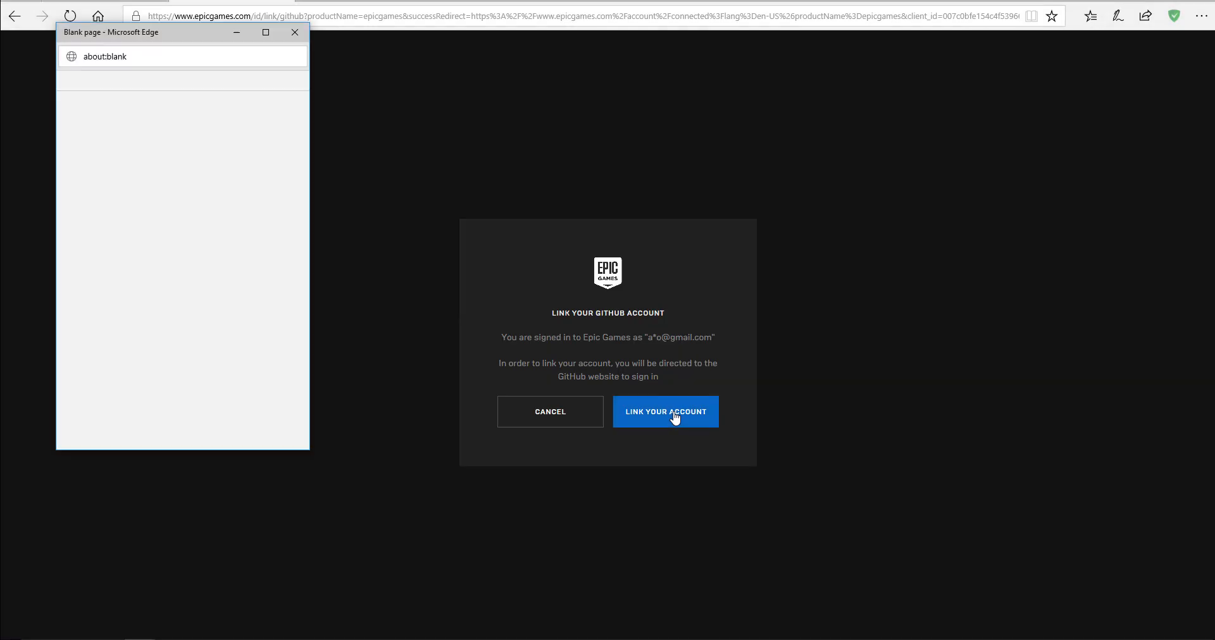
click(665, 412)
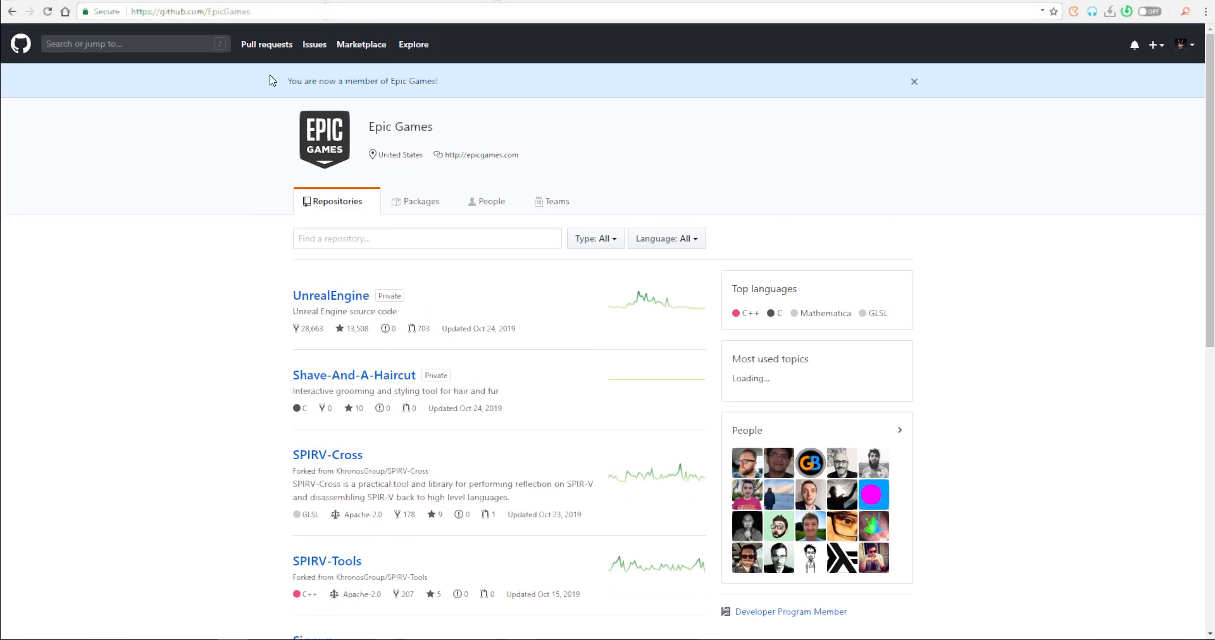
Open the Shave-And-A-Haircut repository and follow the README's Installers link for S&H 9.6.
click(355, 375)
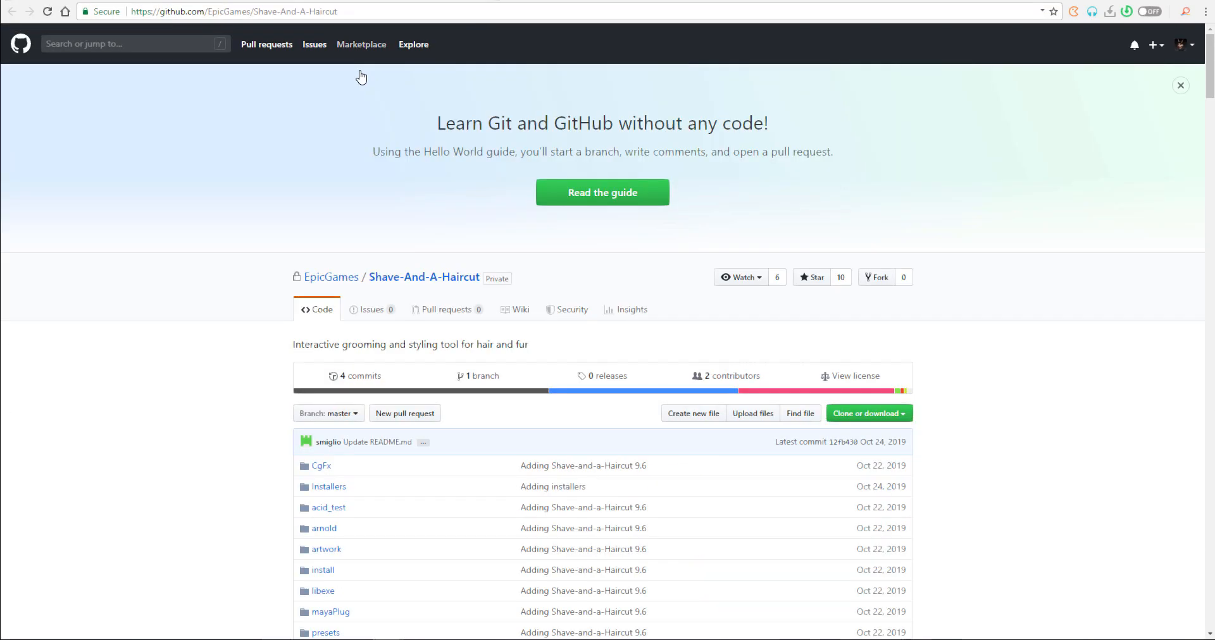
scroll(down, 3)
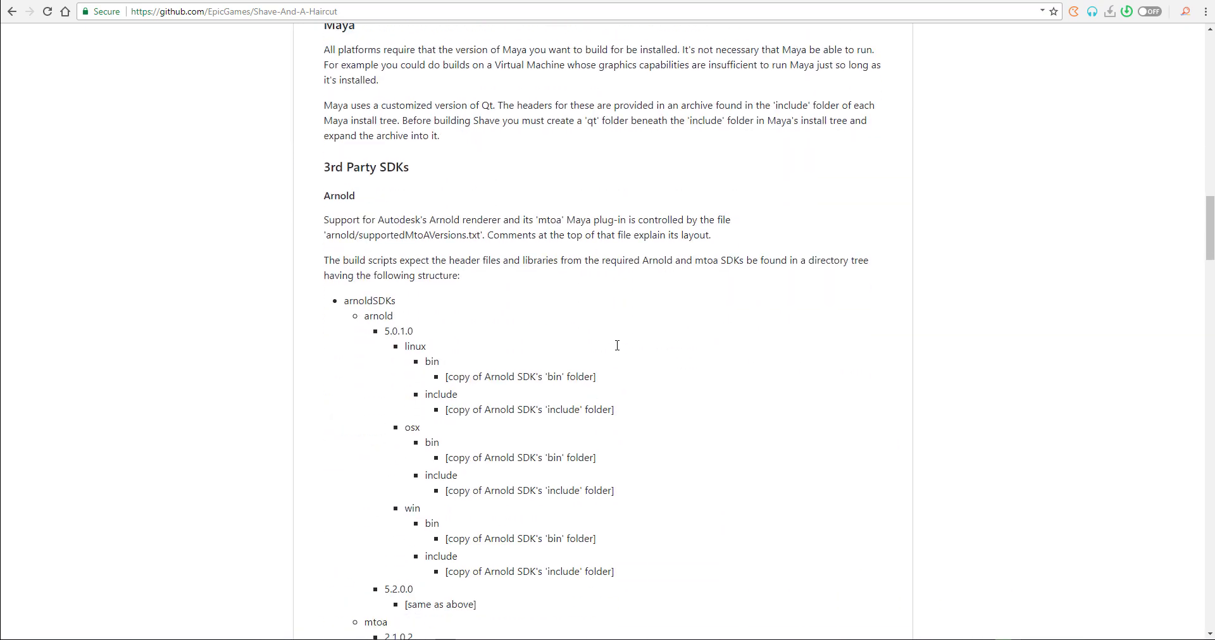
scroll(down, 3)
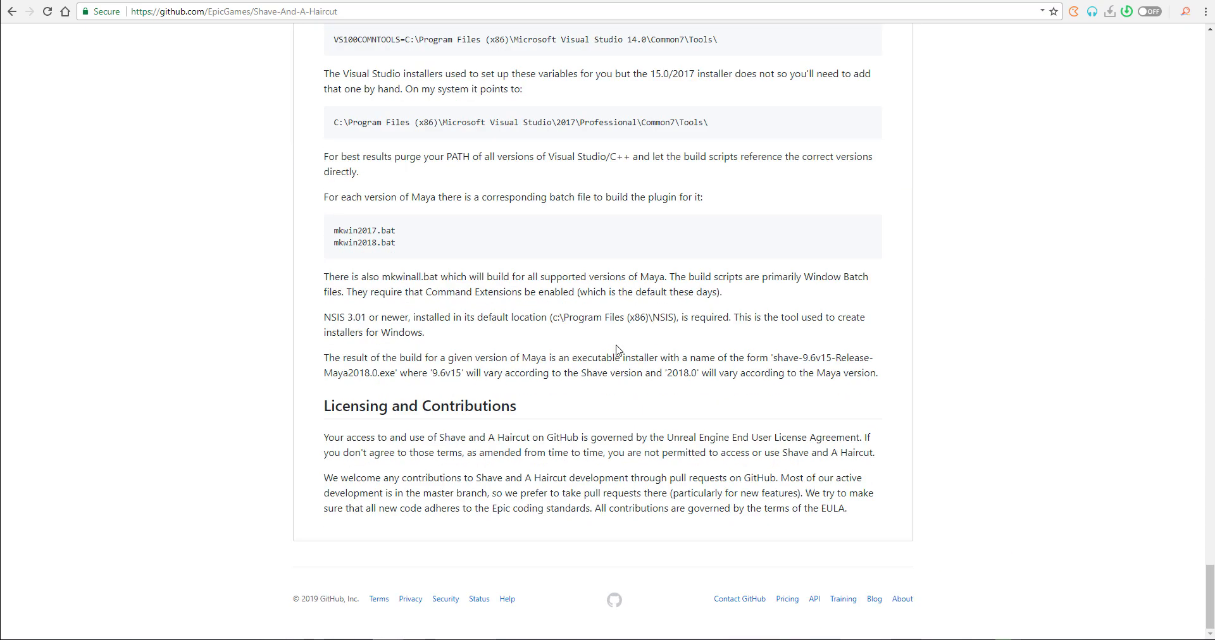
scroll(up, 3)
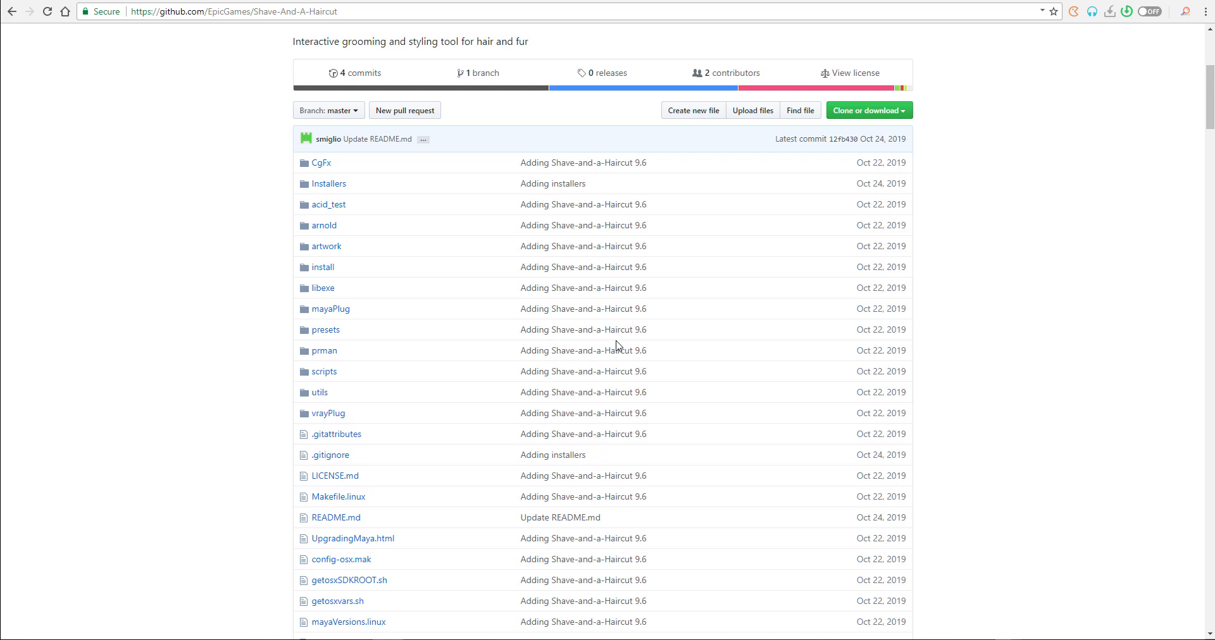
scroll(down, 3)
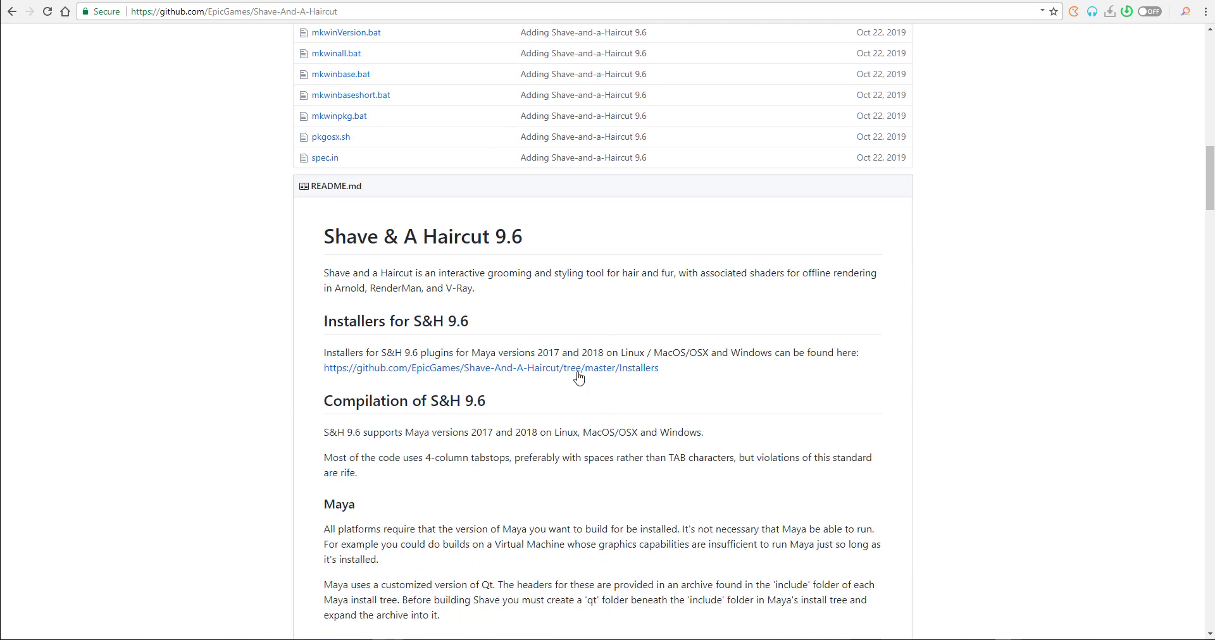
click(490, 367)
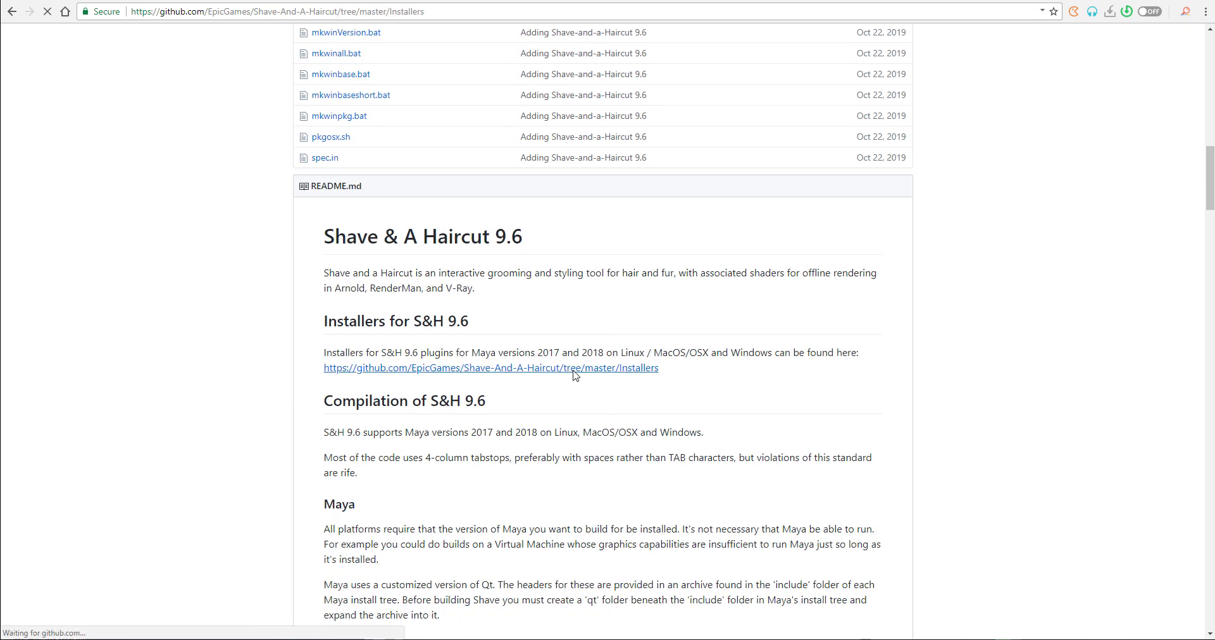
click(491, 369)
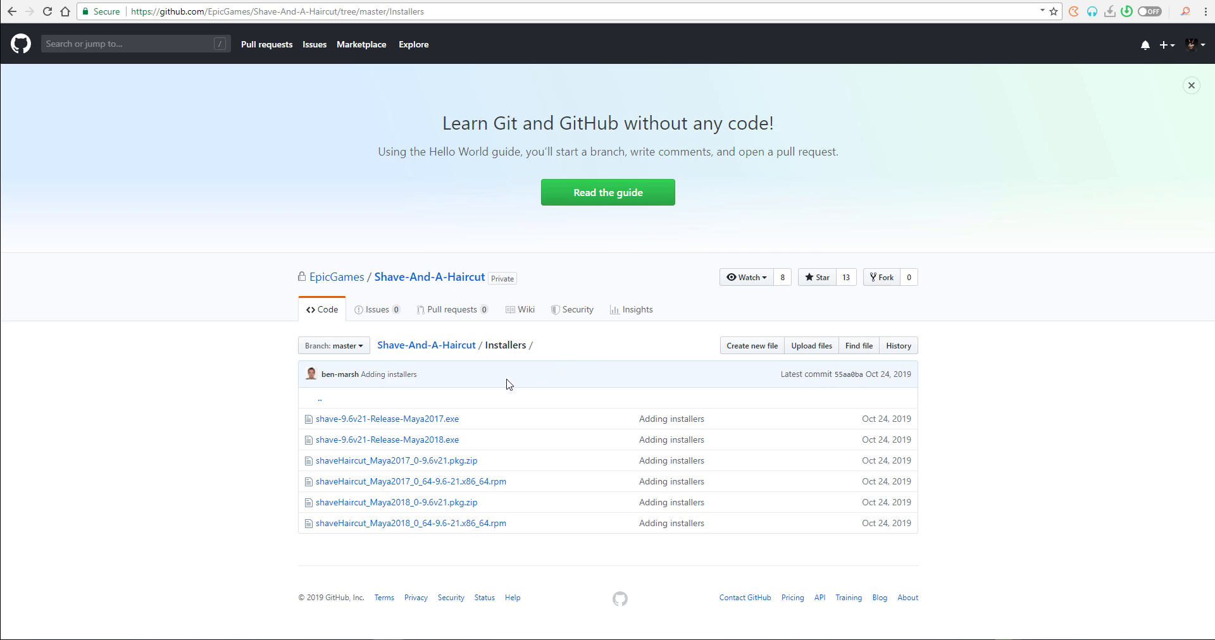